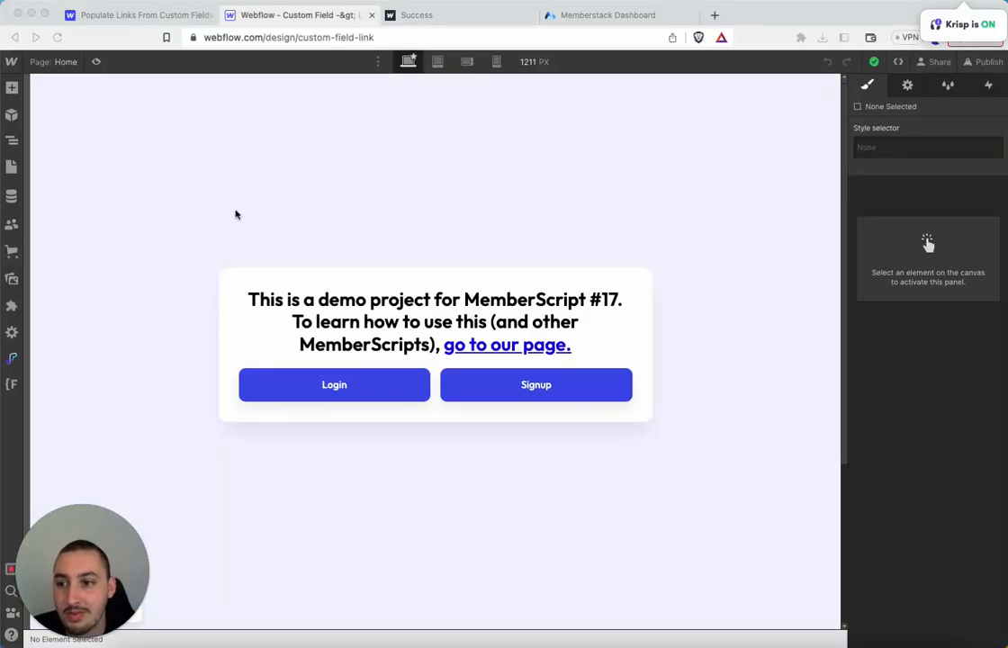
pyautogui.moveTo(250, 205)
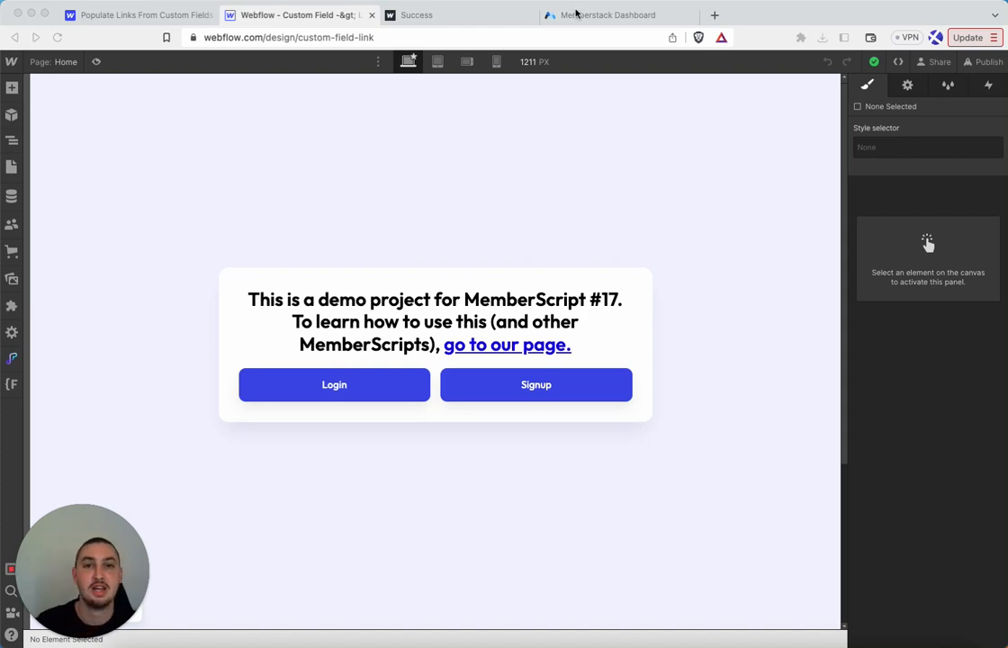
pyautogui.click(611, 14)
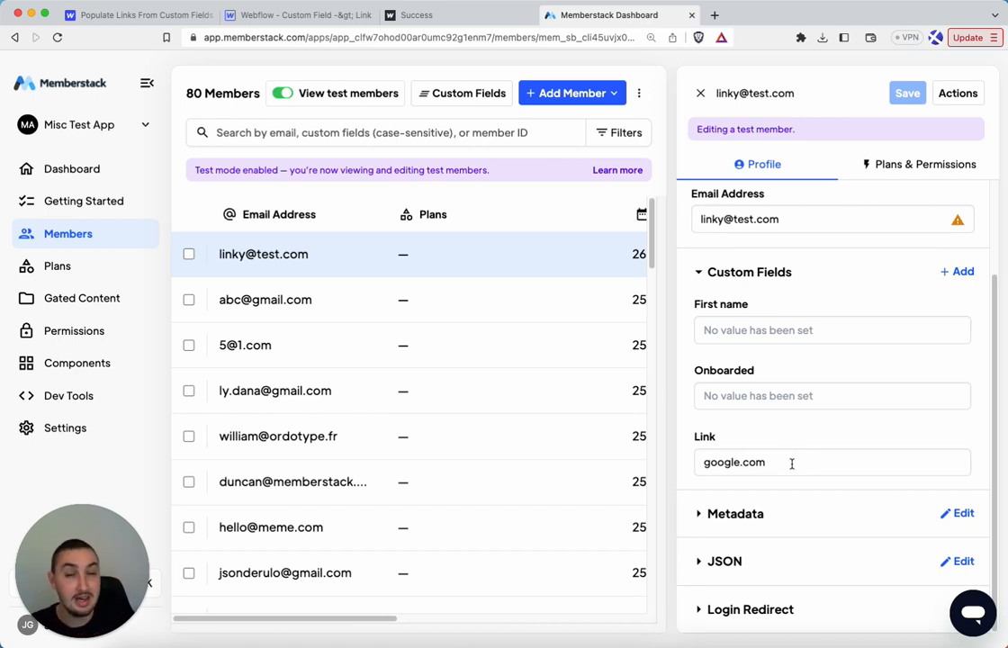
pyautogui.moveTo(871, 504)
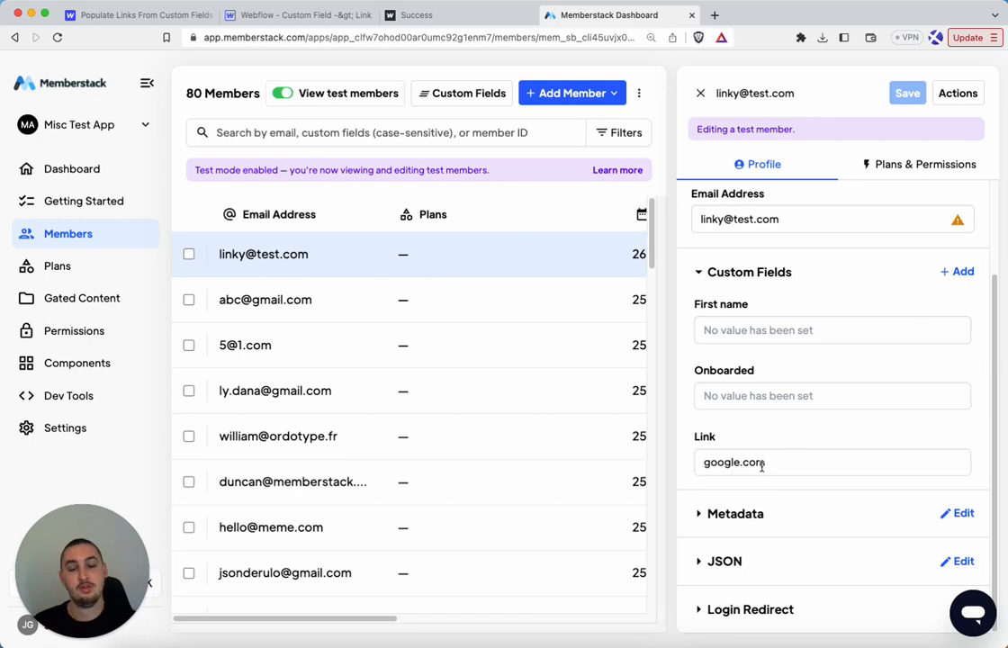
pyautogui.click(416, 14)
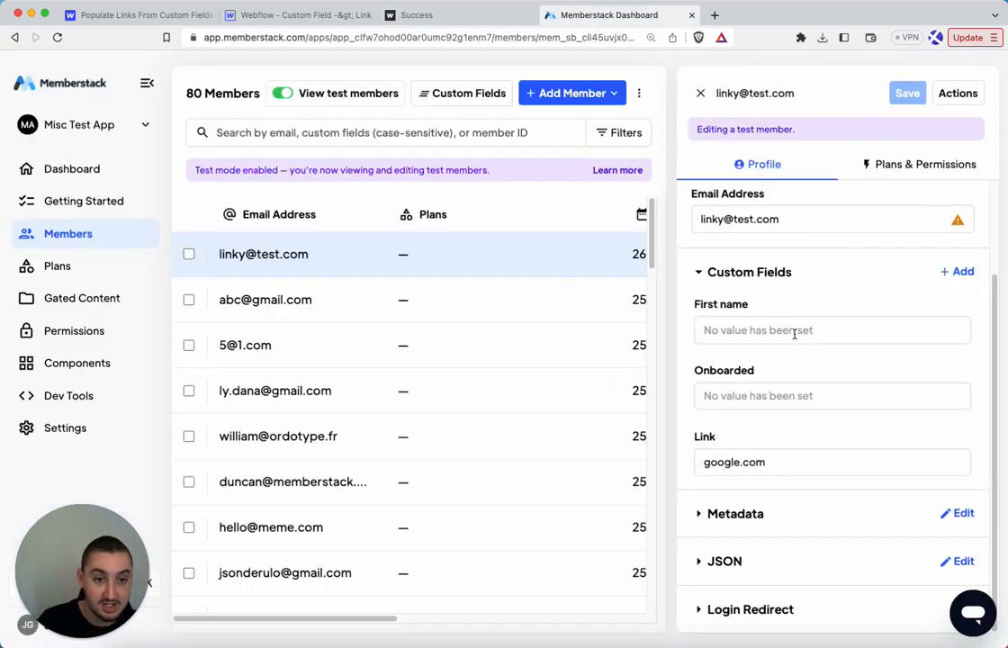
pyautogui.moveTo(597, 266)
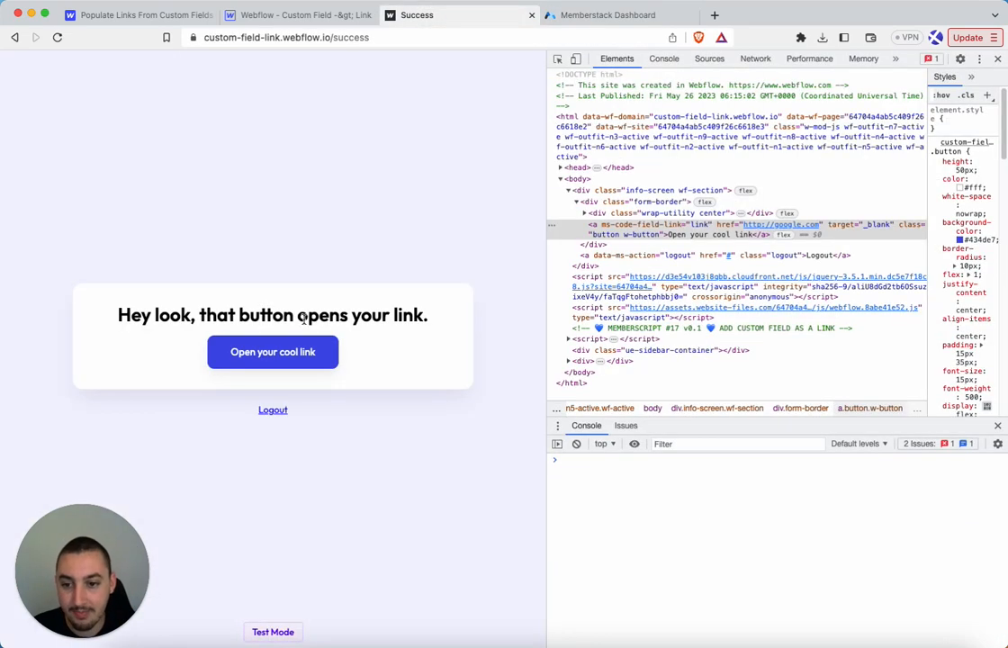
# Use the live Success page's 'Open your cool link' button to launch google.com in a new tab.
pyautogui.click(273, 351)
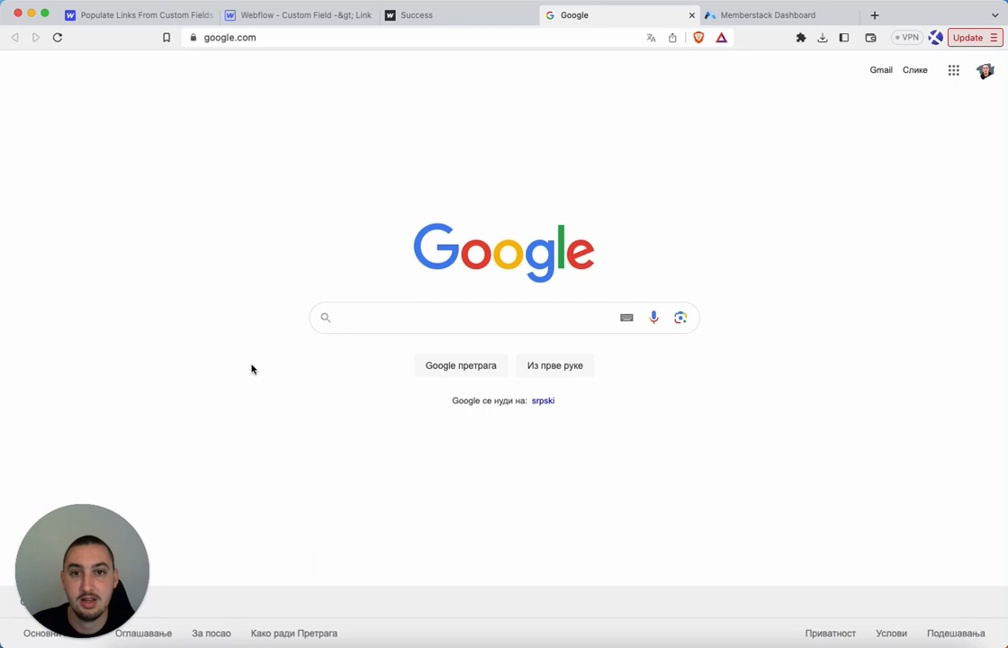
pyautogui.moveTo(277, 256)
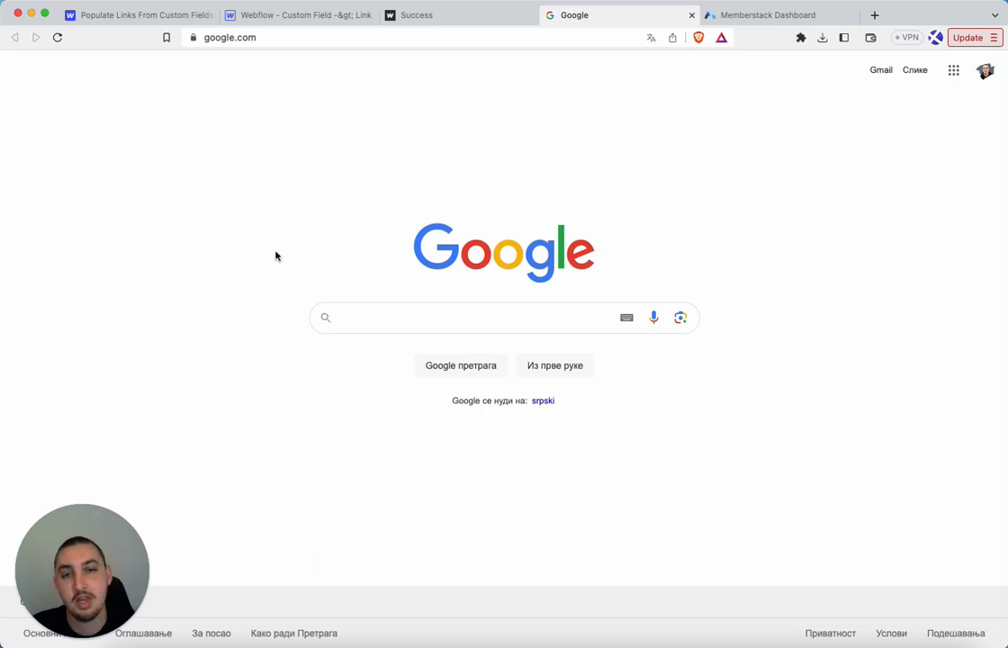
pyautogui.moveTo(293, 222)
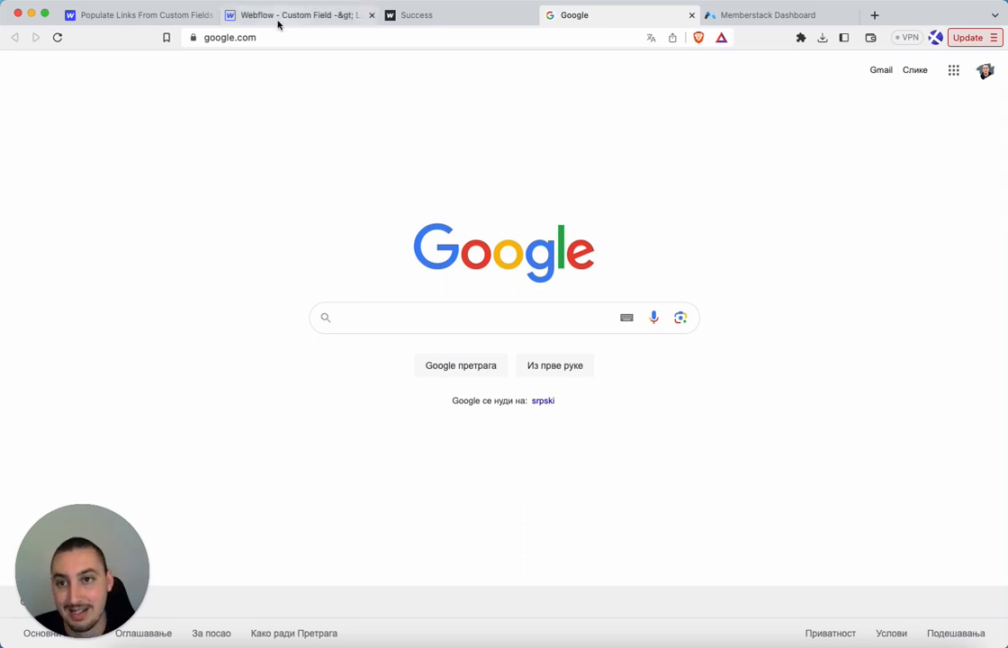
pyautogui.moveTo(299, 15)
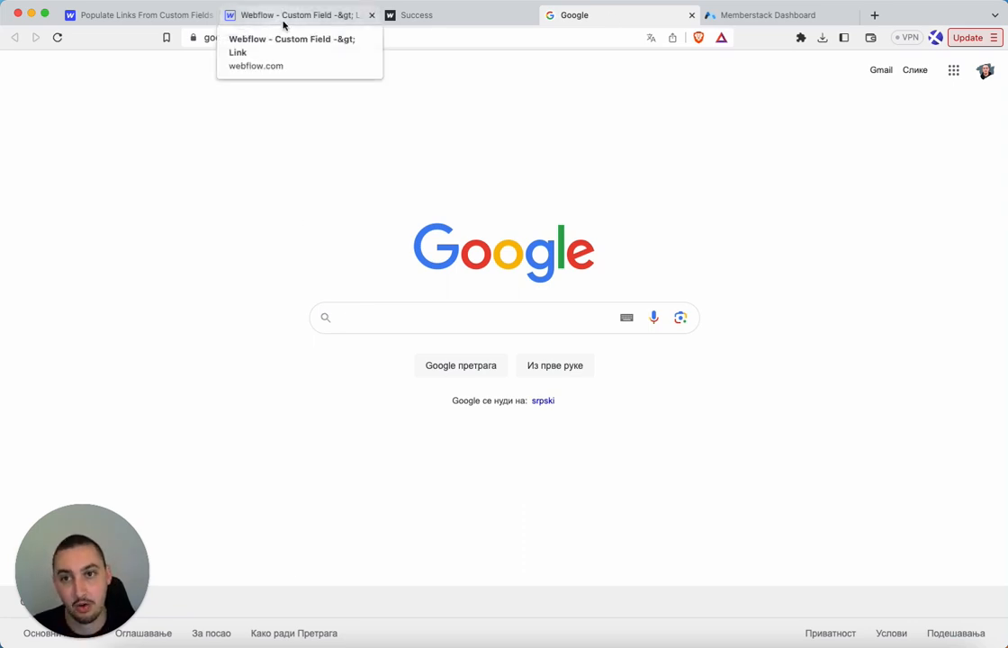
# Show the MemberScript #17 code in the Success page's Before </body> tag section.
pyautogui.click(297, 14)
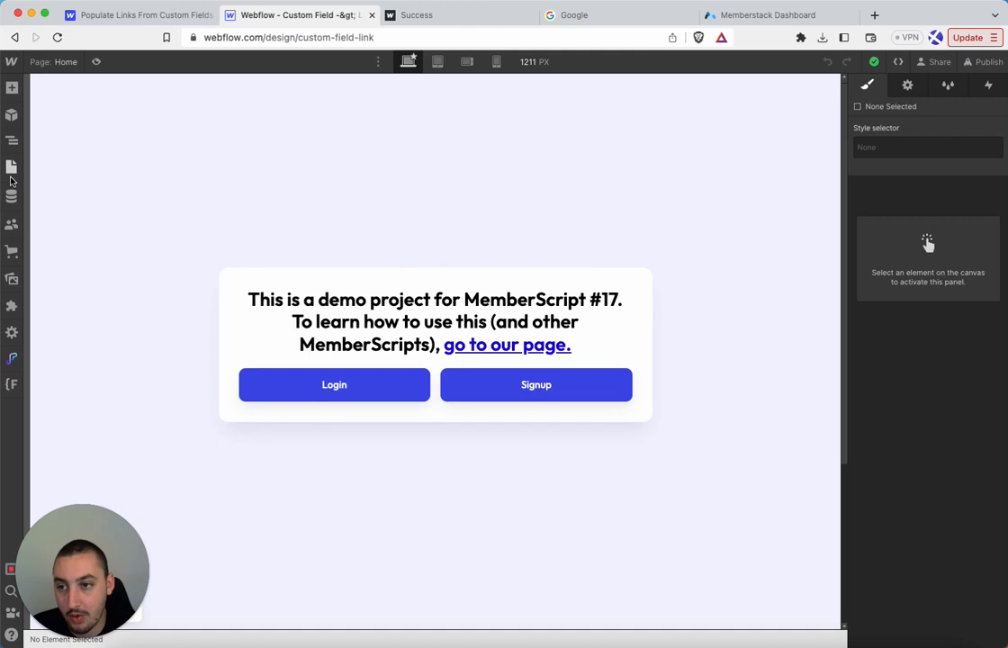
pyautogui.click(11, 166)
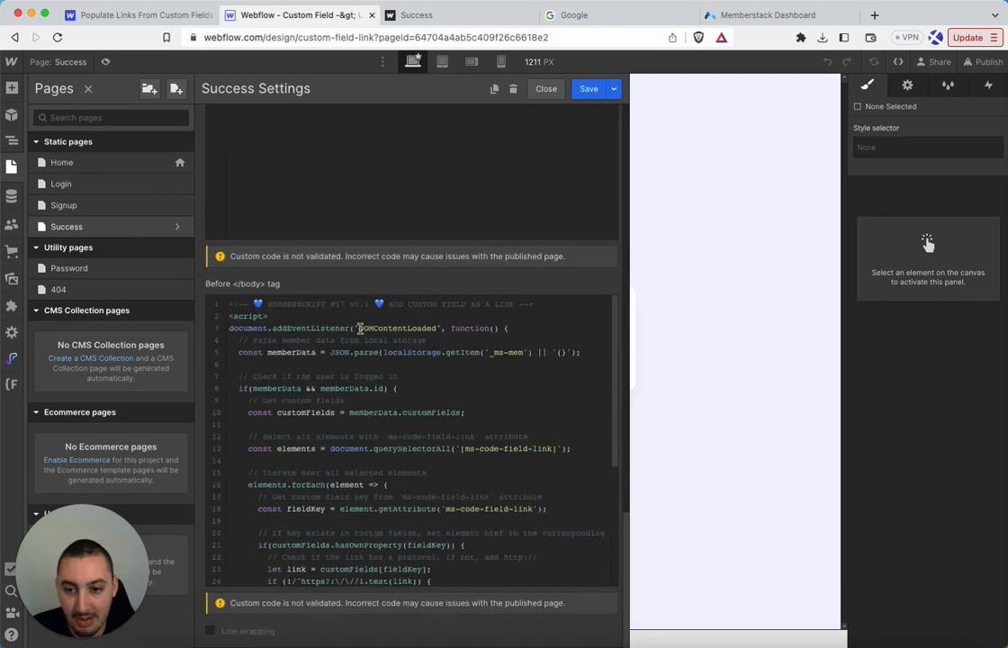
pyautogui.scroll(-3)
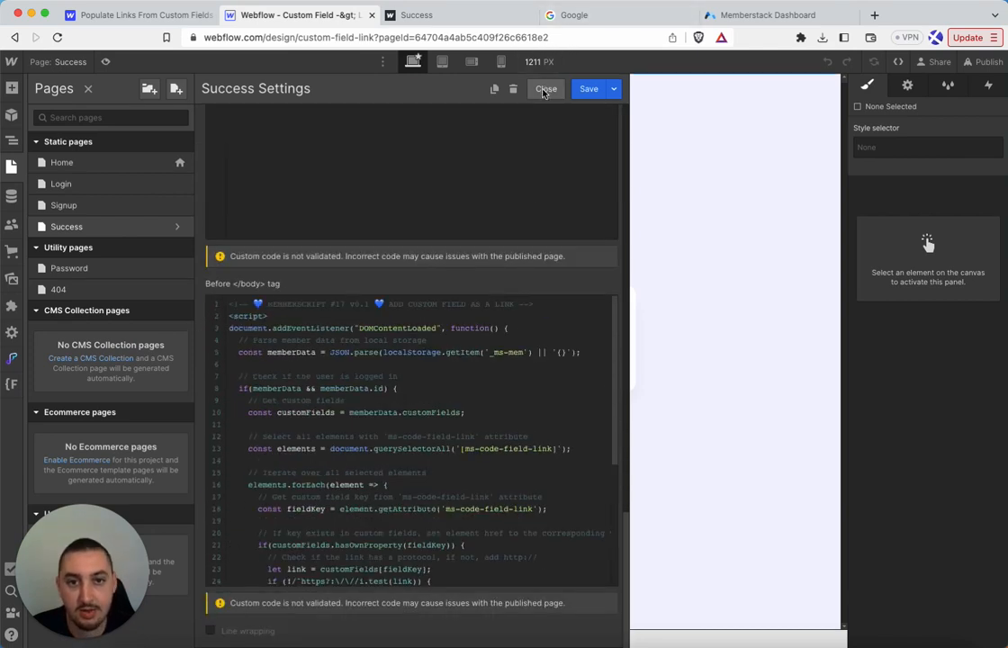
# Give the 'Open your cool link' button the custom attribute ms-code-field-link with value link.
pyautogui.click(547, 88)
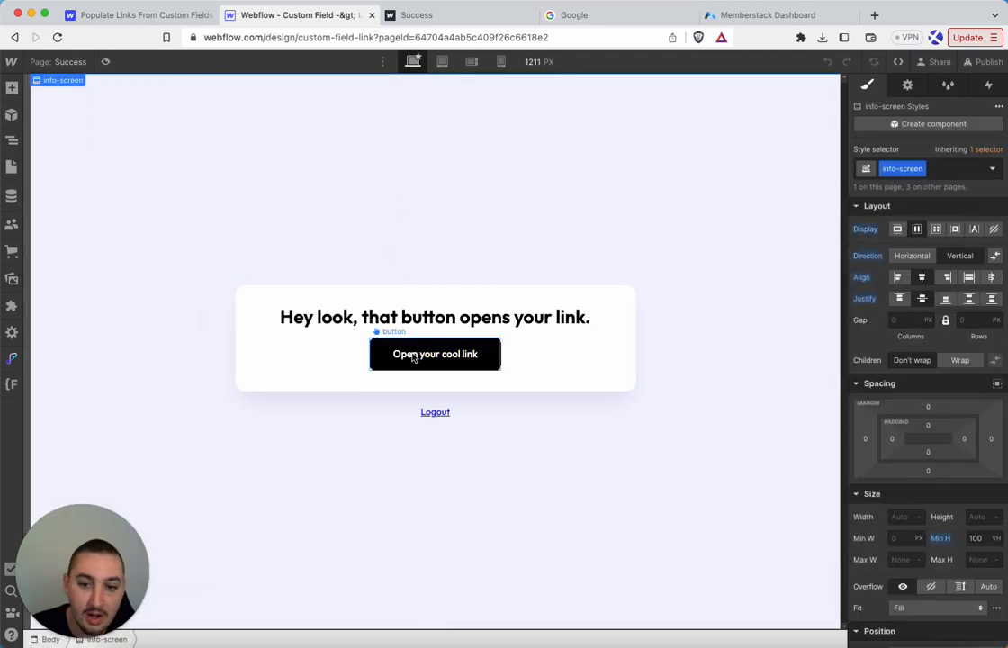
pyautogui.click(435, 352)
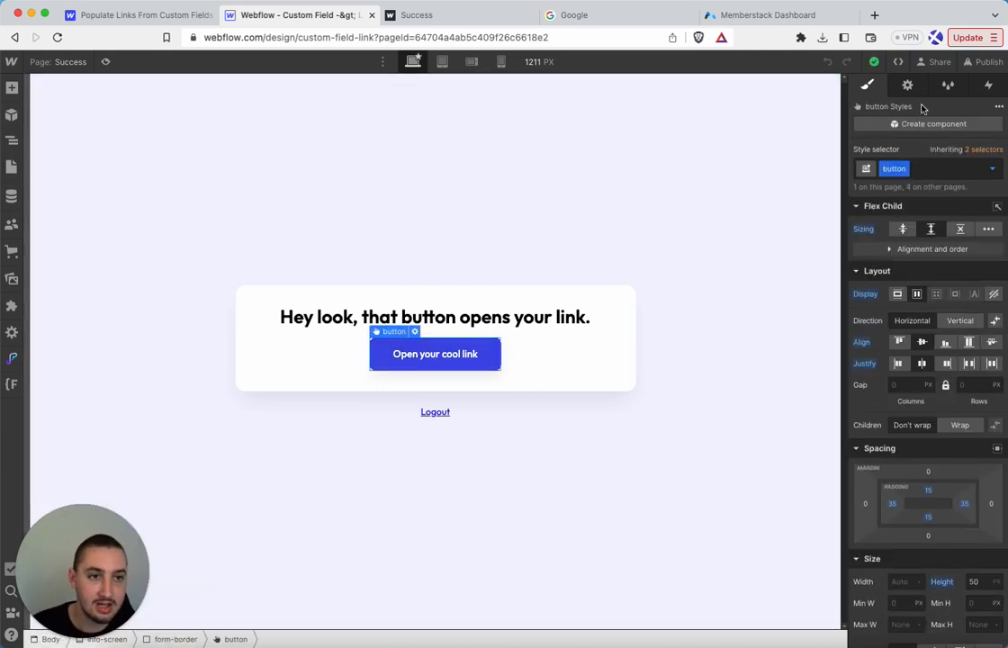
pyautogui.click(907, 85)
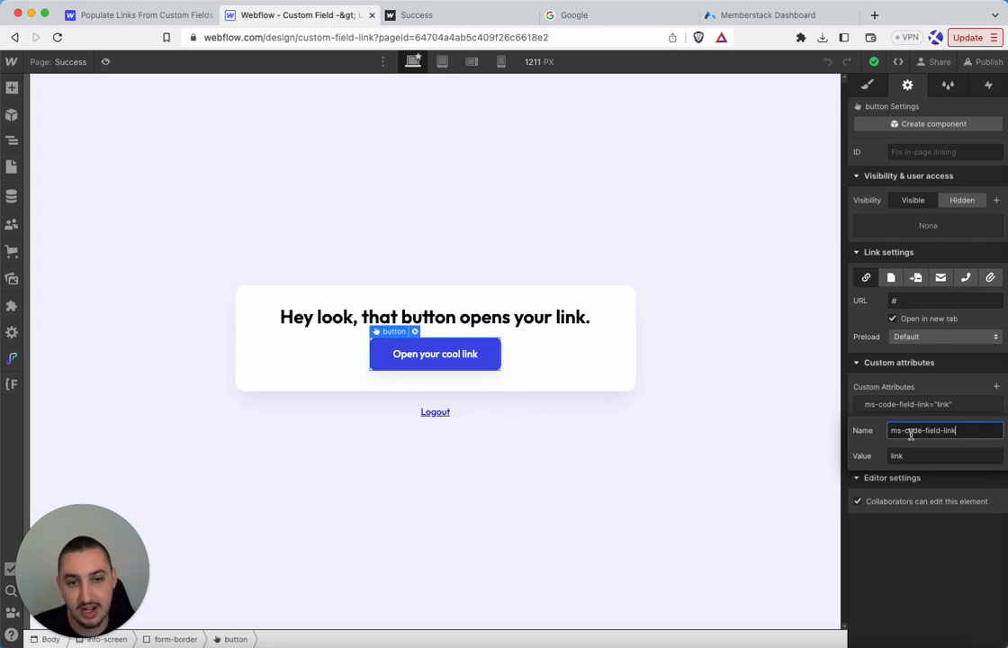
pyautogui.click(896, 455)
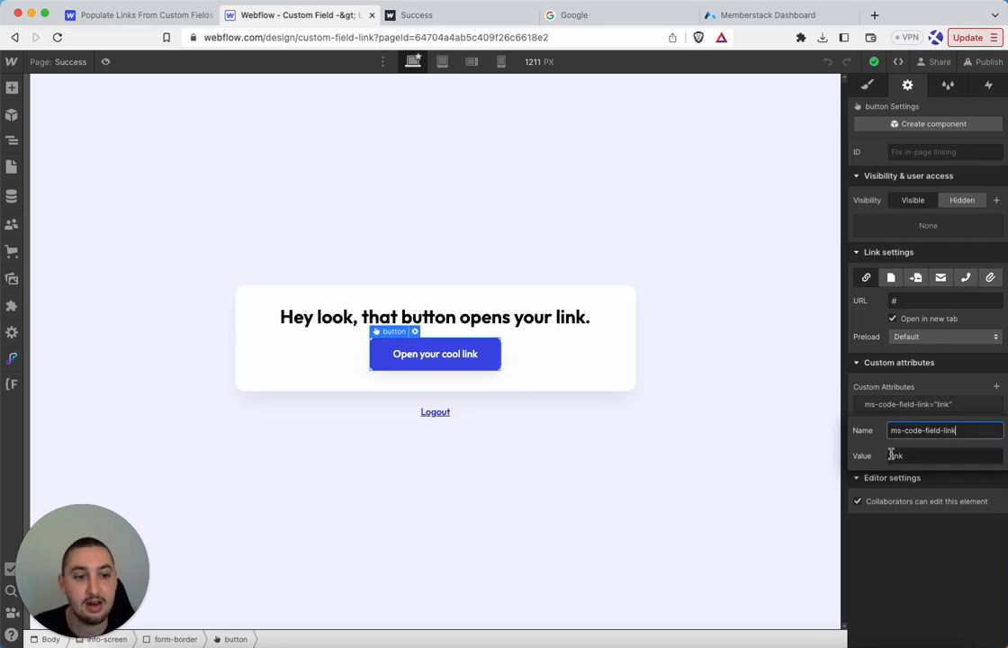
pyautogui.click(918, 453)
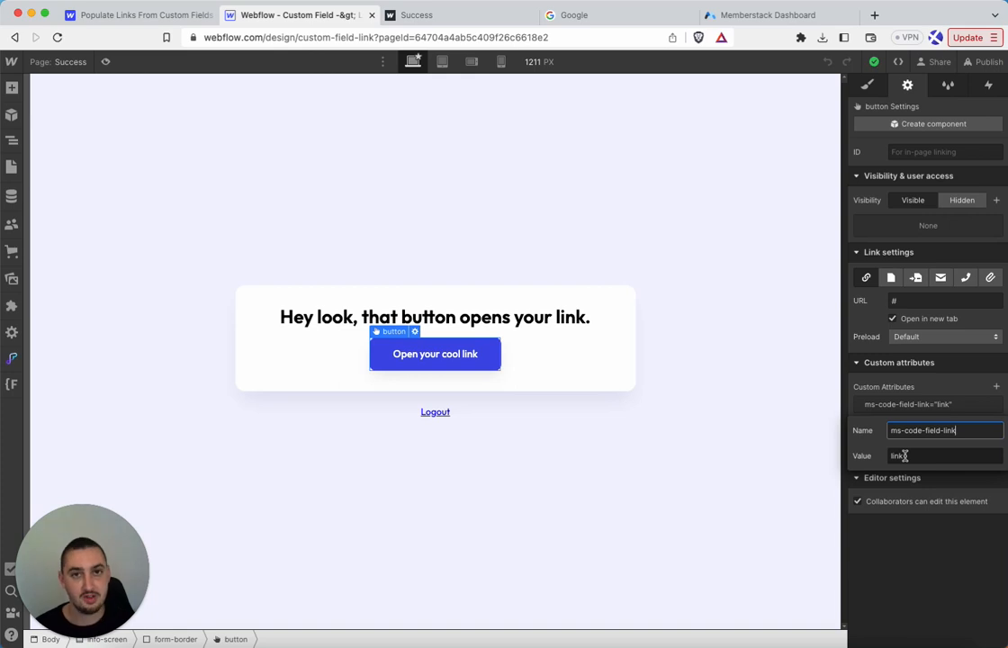